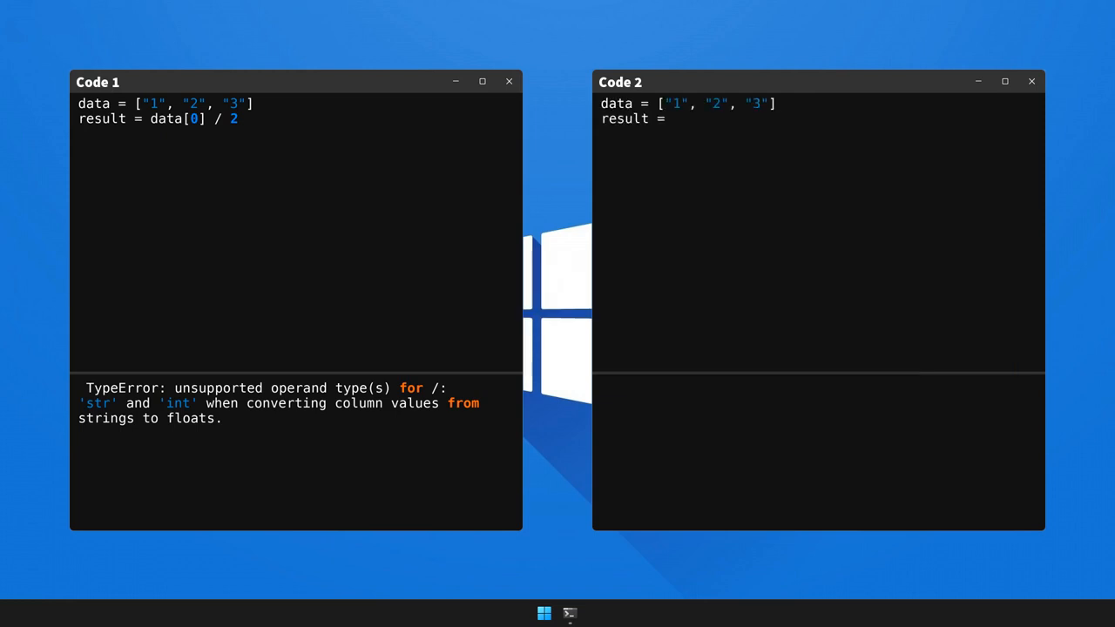
text(float(data[0]) / 2)
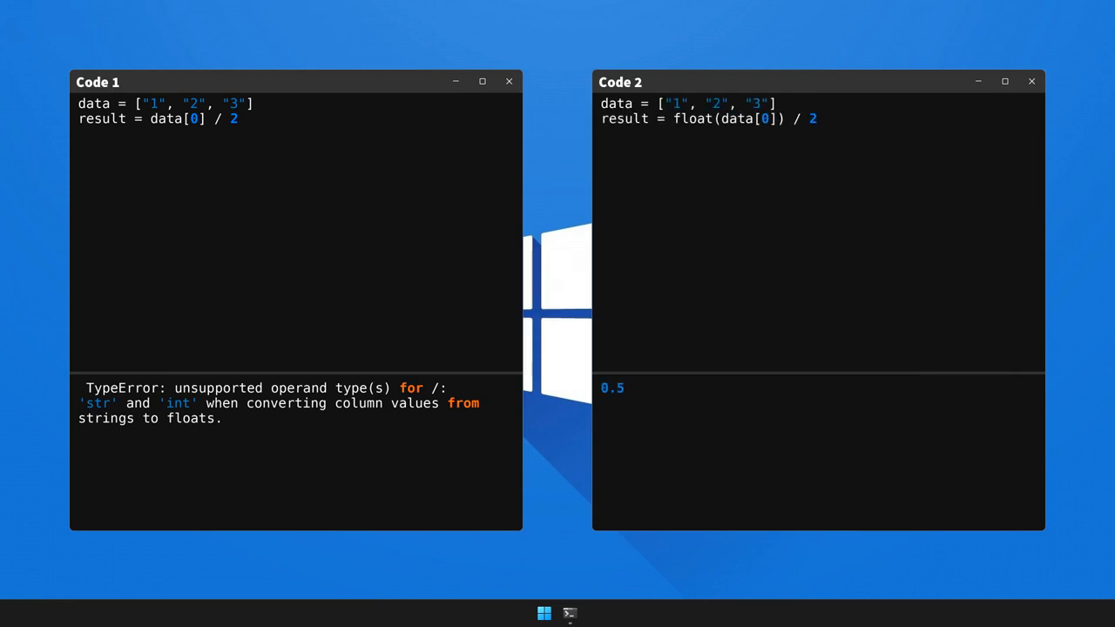